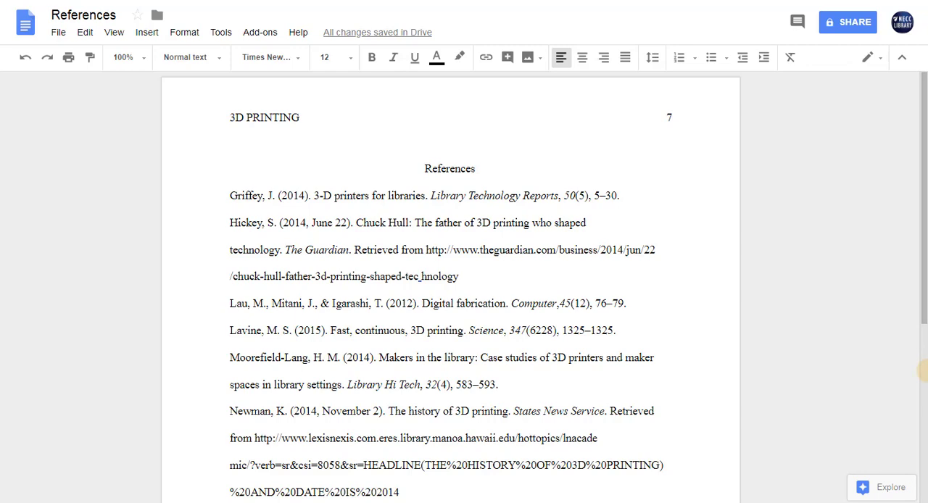
Show the ruler from the View menu above the References page
{"action": "left_click", "coordinate": [114, 32]}
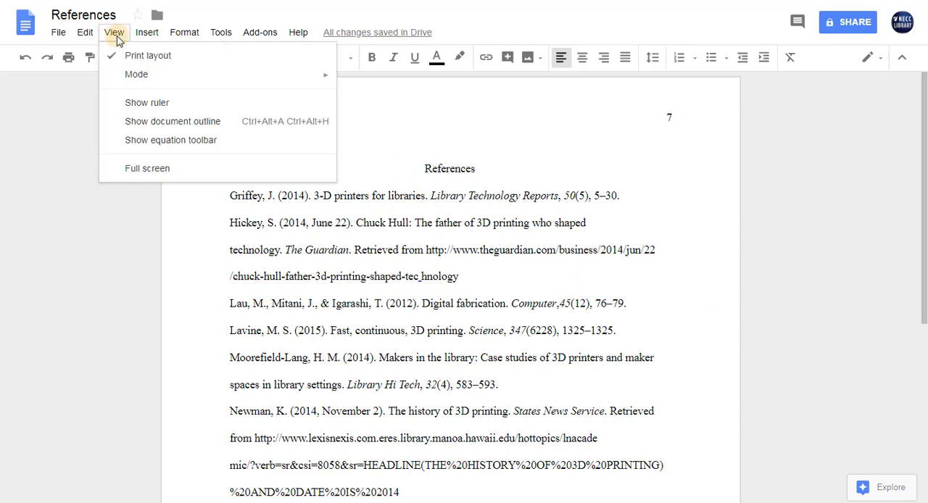
{"action": "mouse_move", "coordinate": [146, 102]}
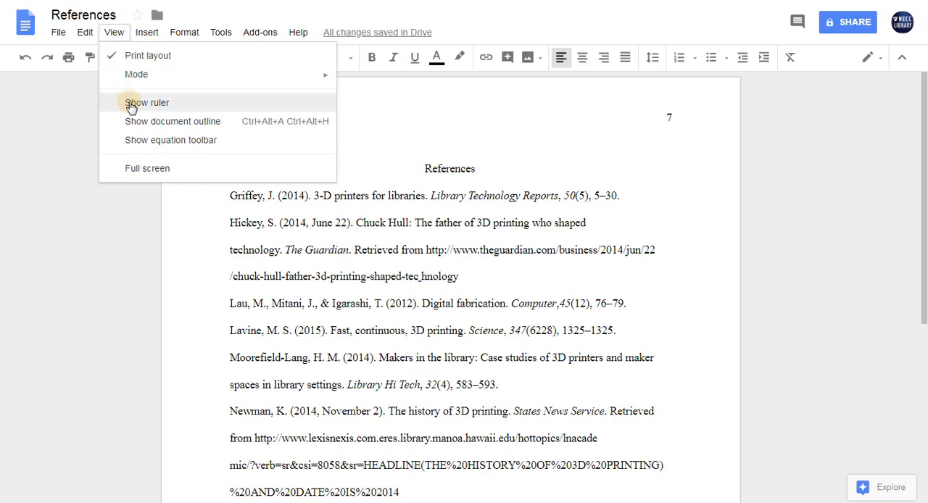
{"action": "left_click", "coordinate": [147, 103]}
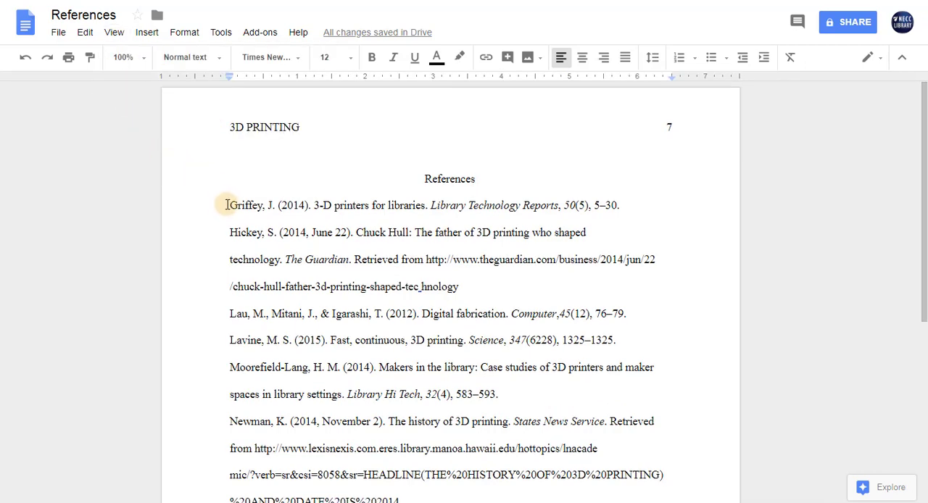
Select all citation entries from Griffey down through Wapner
{"action": "left_click_drag", "start_coordinate": [230, 205], "coordinate": [458, 475]}
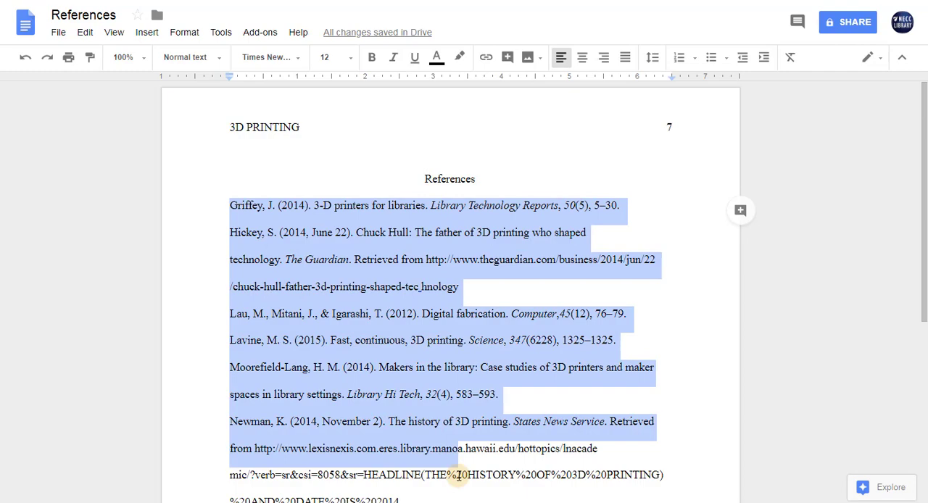
{"action": "scroll", "scroll_direction": "down", "scroll_amount": 3}
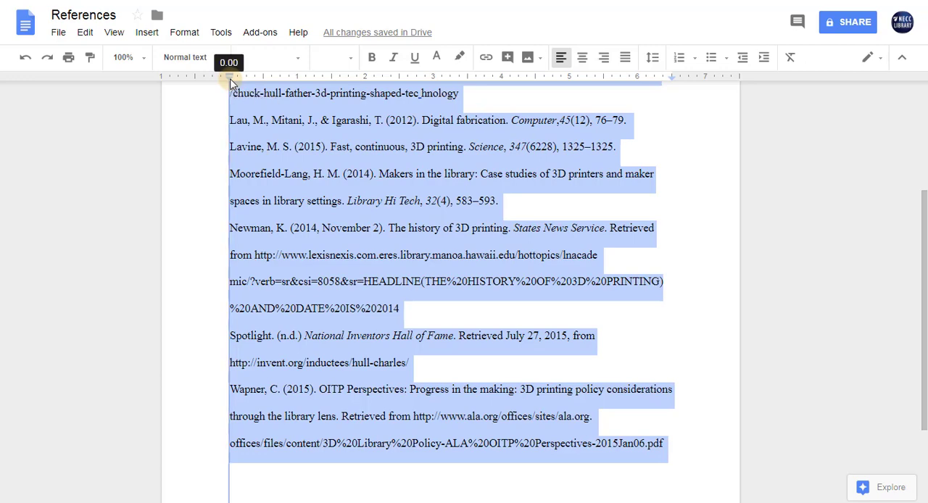
Set a hanging indent: left indent at 0.5, first-line indent back at 0
{"action": "left_click_drag", "start_coordinate": [229, 75], "coordinate": [264, 76]}
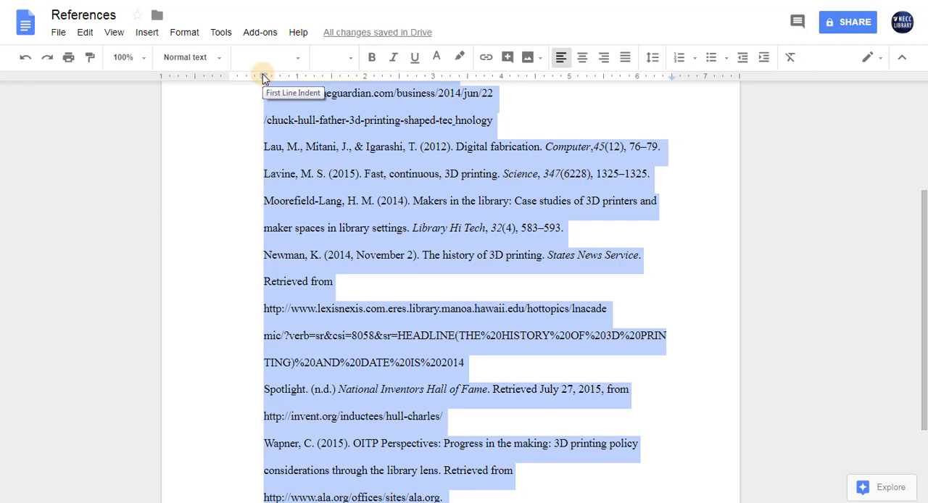
{"action": "left_click_drag", "start_coordinate": [263, 75], "coordinate": [232, 76]}
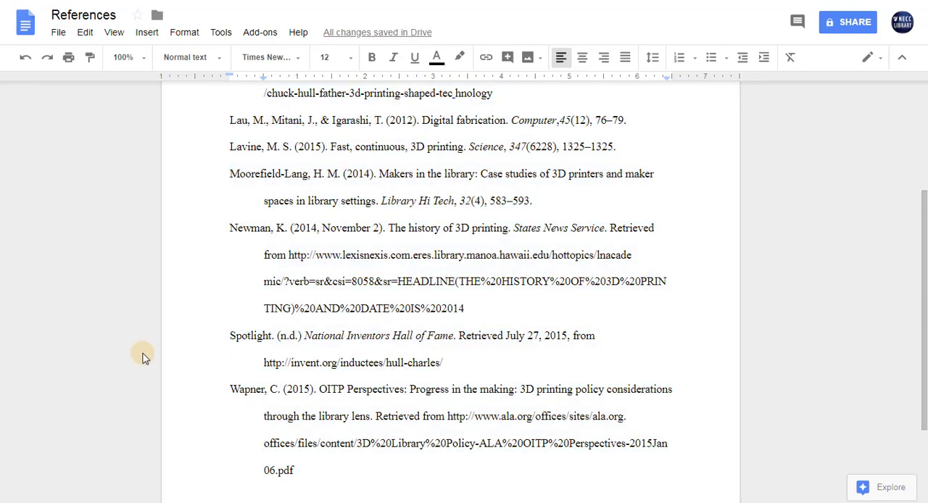
Select all three lines of the Hickey citation to fix its line breaks
{"action": "scroll", "scroll_direction": "up", "scroll_amount": 3}
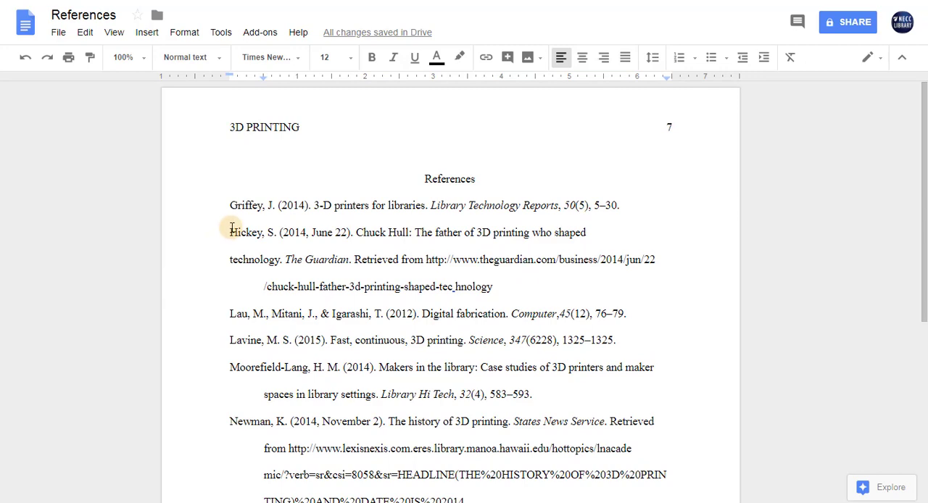
{"action": "left_click_drag", "start_coordinate": [230, 232], "coordinate": [493, 286]}
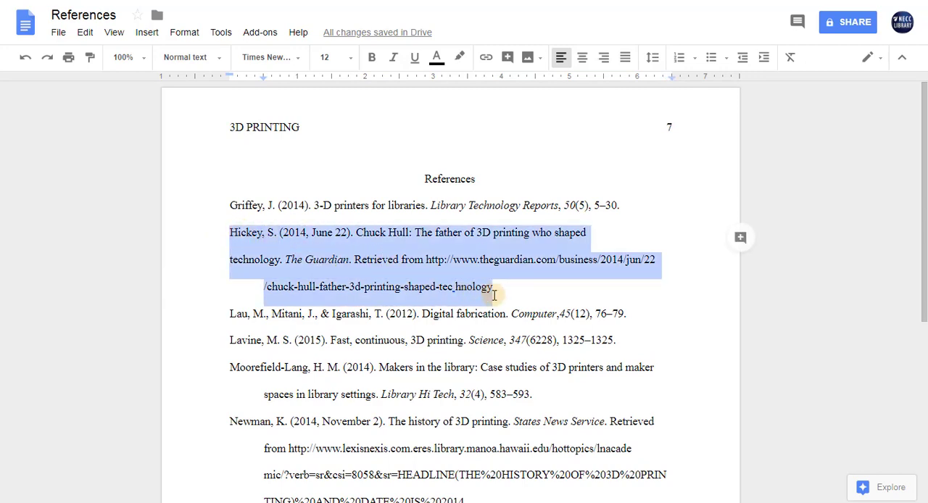
{"action": "mouse_move", "coordinate": [582, 270]}
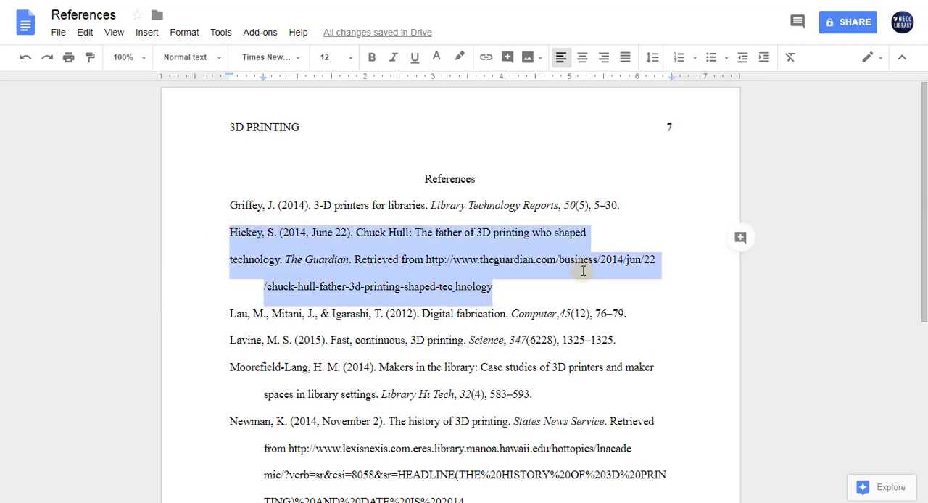
{"action": "mouse_move", "coordinate": [641, 229]}
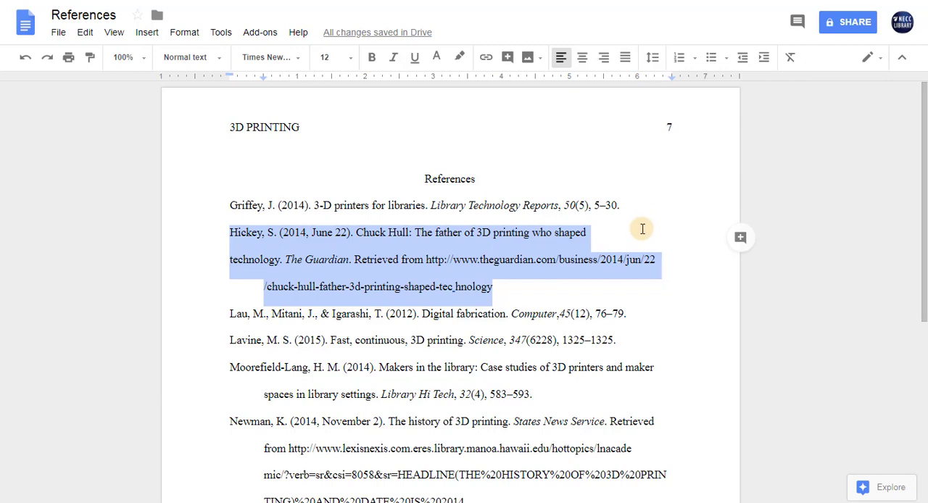
{"action": "mouse_move", "coordinate": [608, 229]}
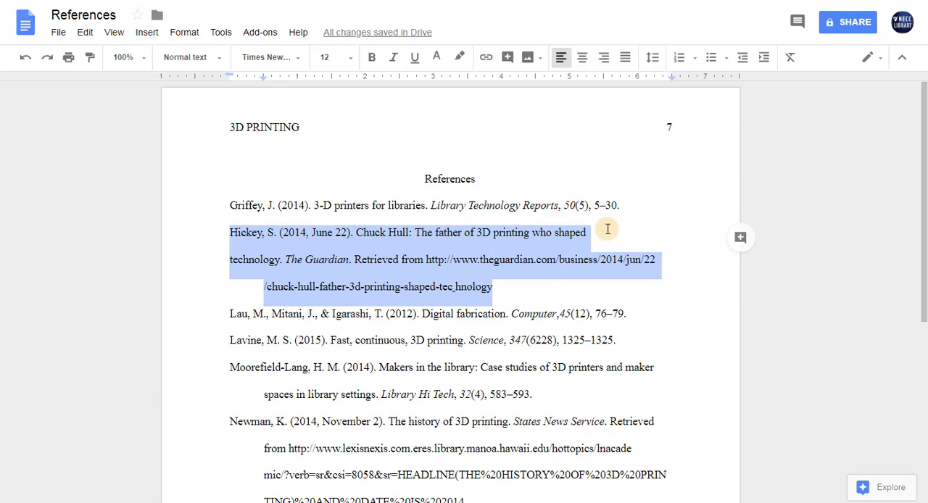
{"action": "mouse_move", "coordinate": [586, 232]}
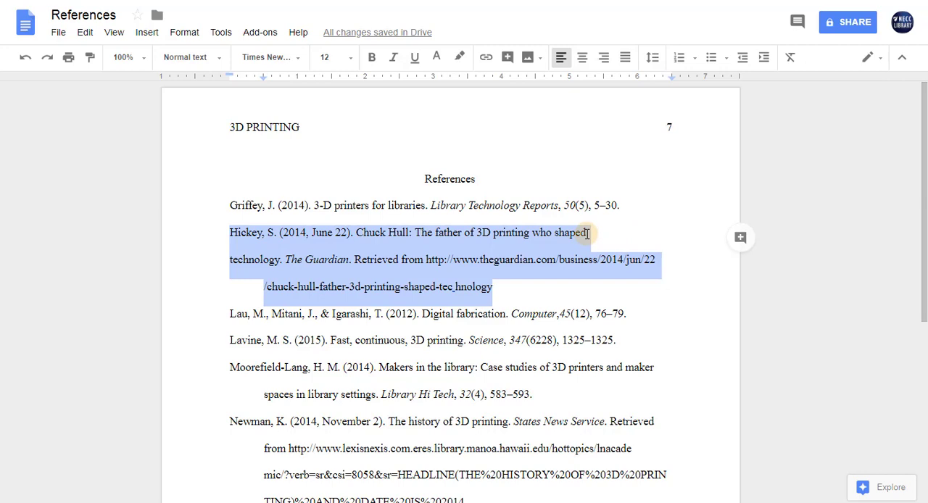